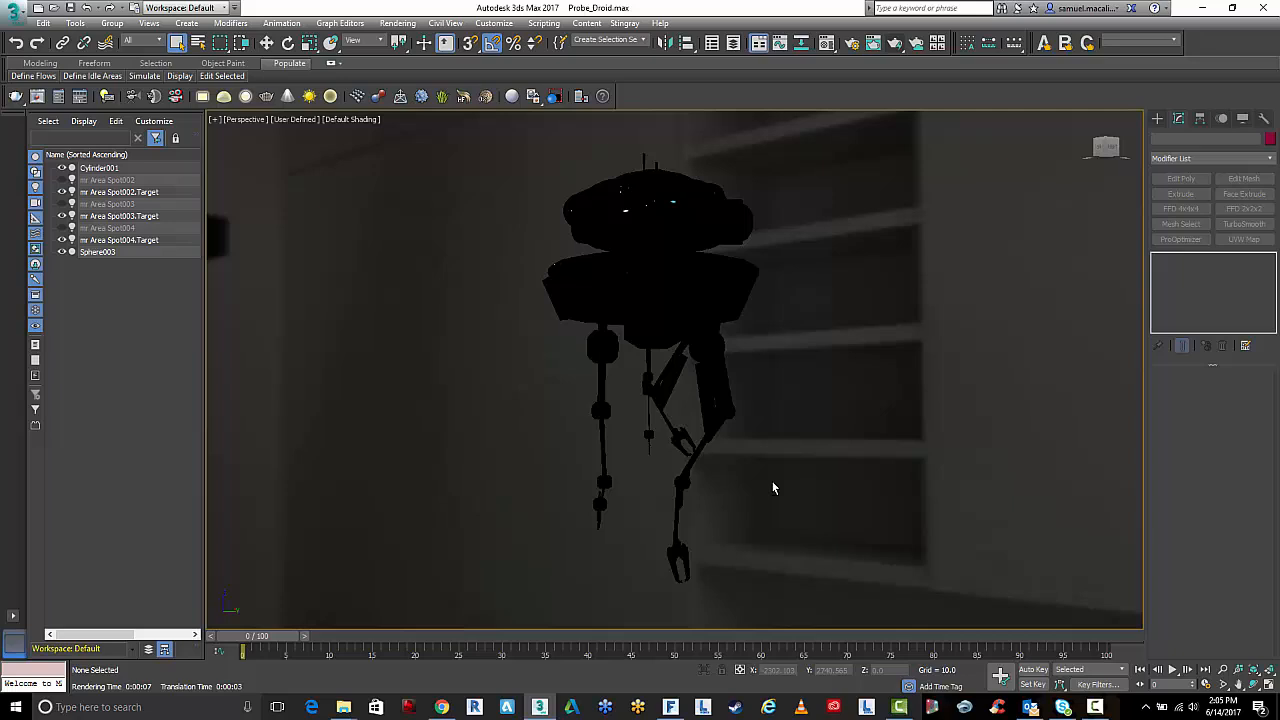
# Orbit toward the staircase backdrop and review mental ray Render Setup's Renderer and Common parameters.
pyautogui.moveTo(773, 487); pyautogui.dragTo(947, 481)
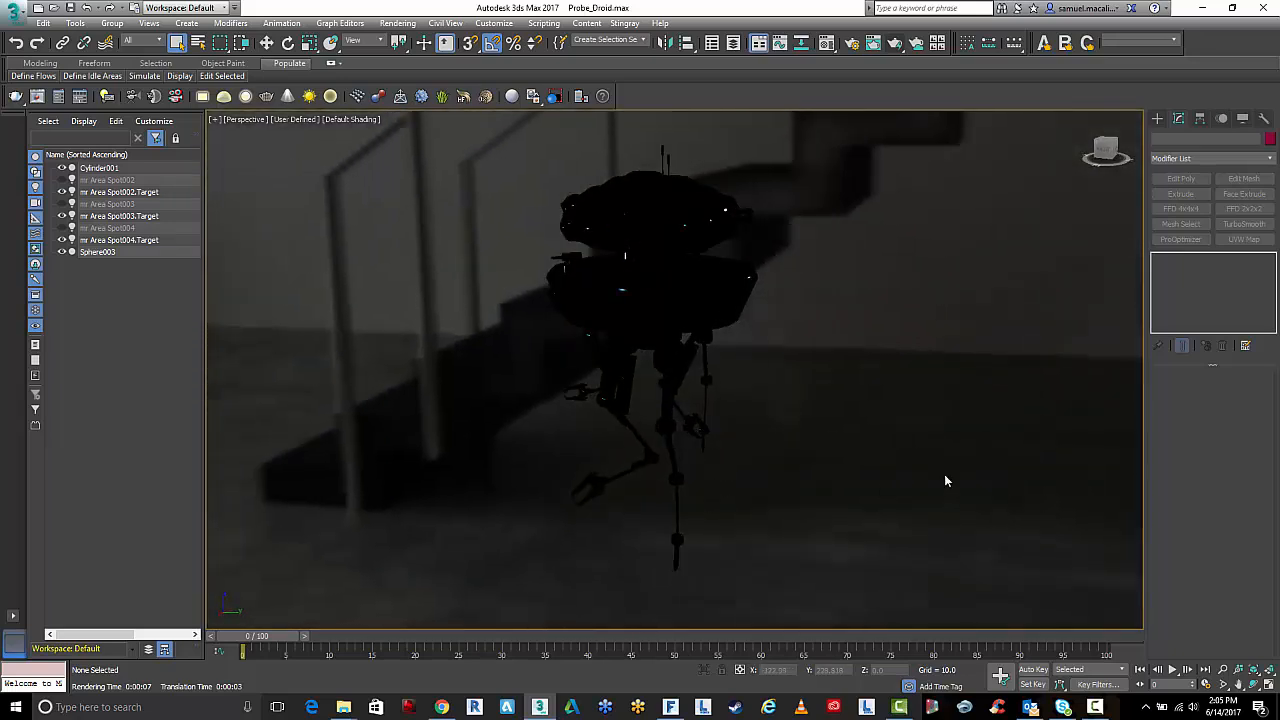
pyautogui.moveTo(870, 42)
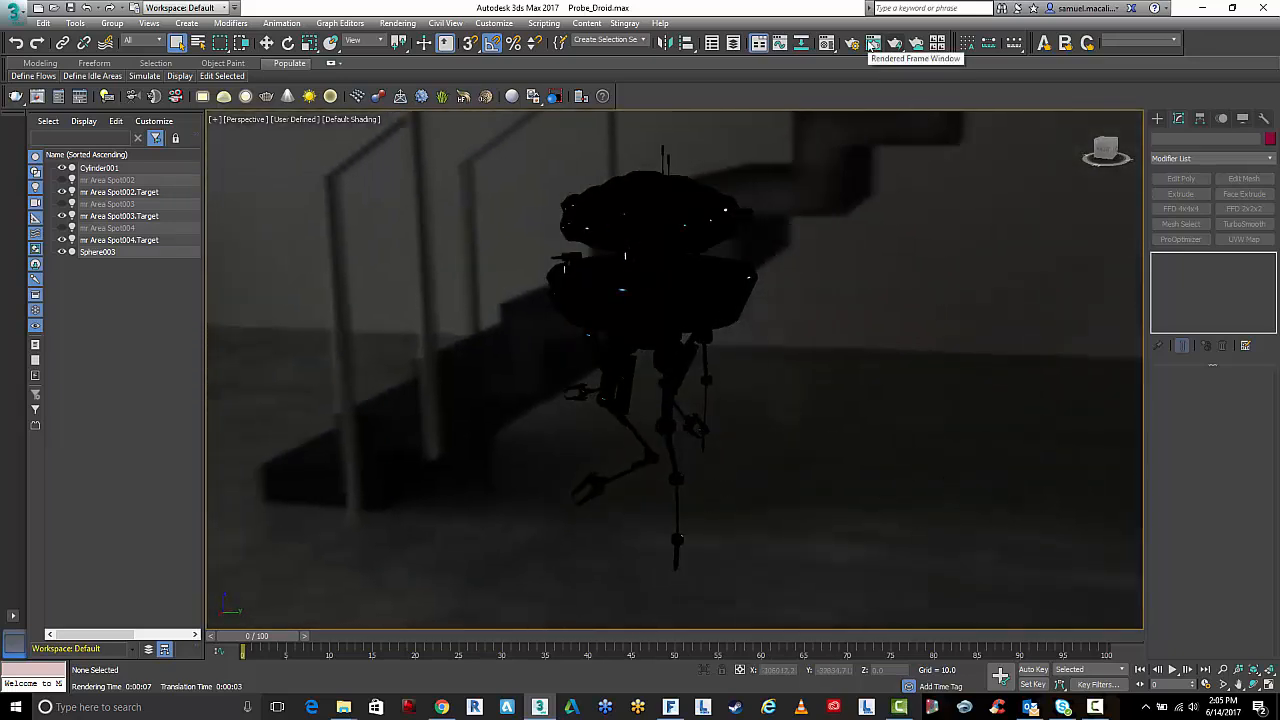
pyautogui.click(873, 44)
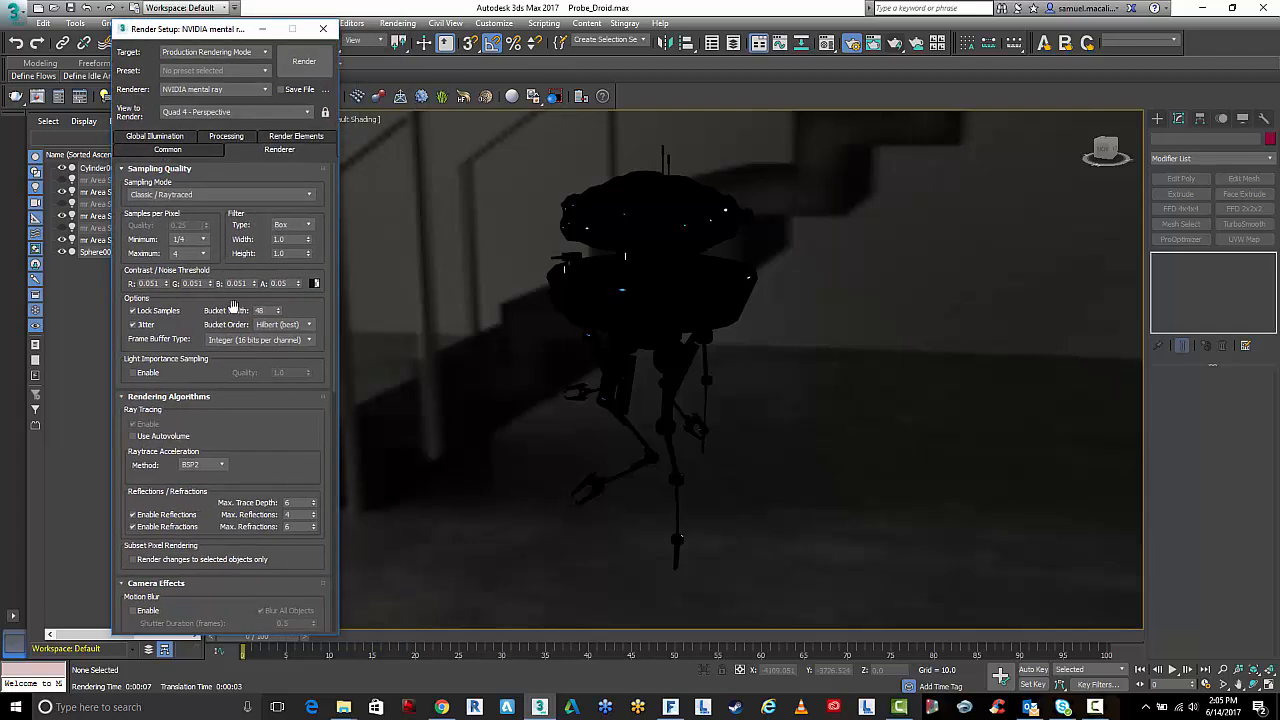
pyautogui.click(167, 149)
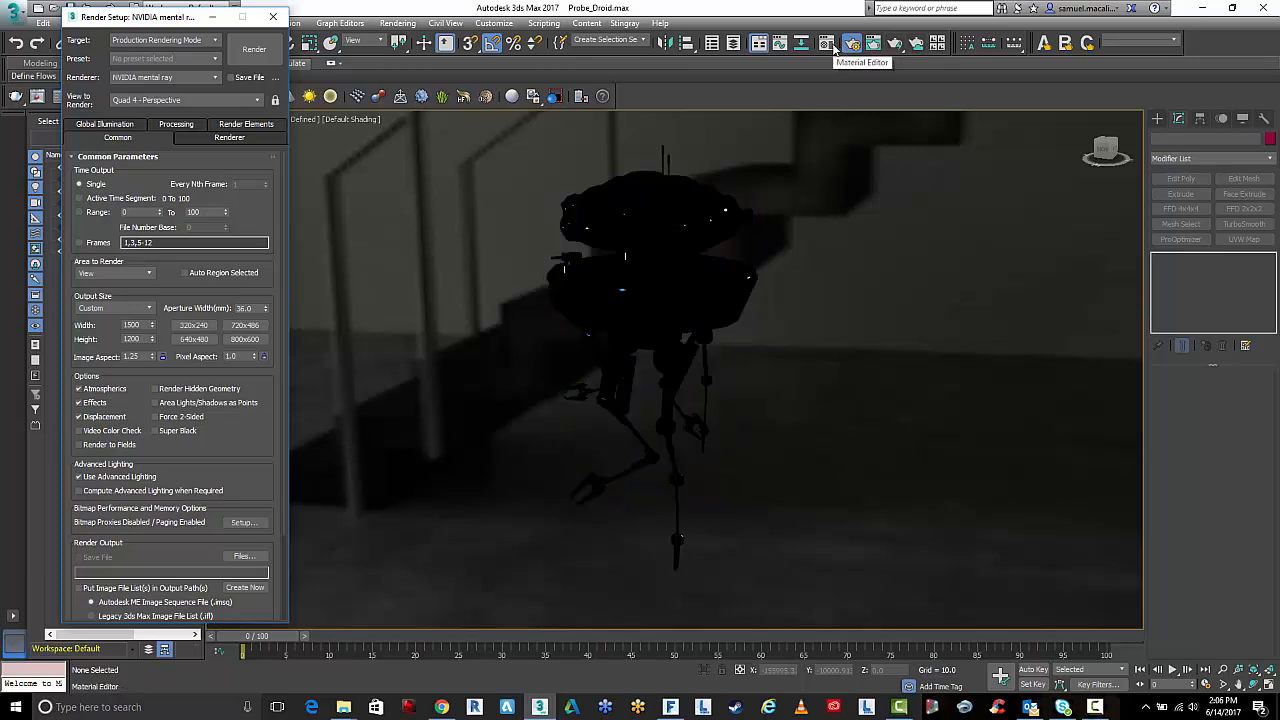
# Switch to the Compact Material Editor and select the Map #5 Spherical Environment sample.
pyautogui.click(852, 42)
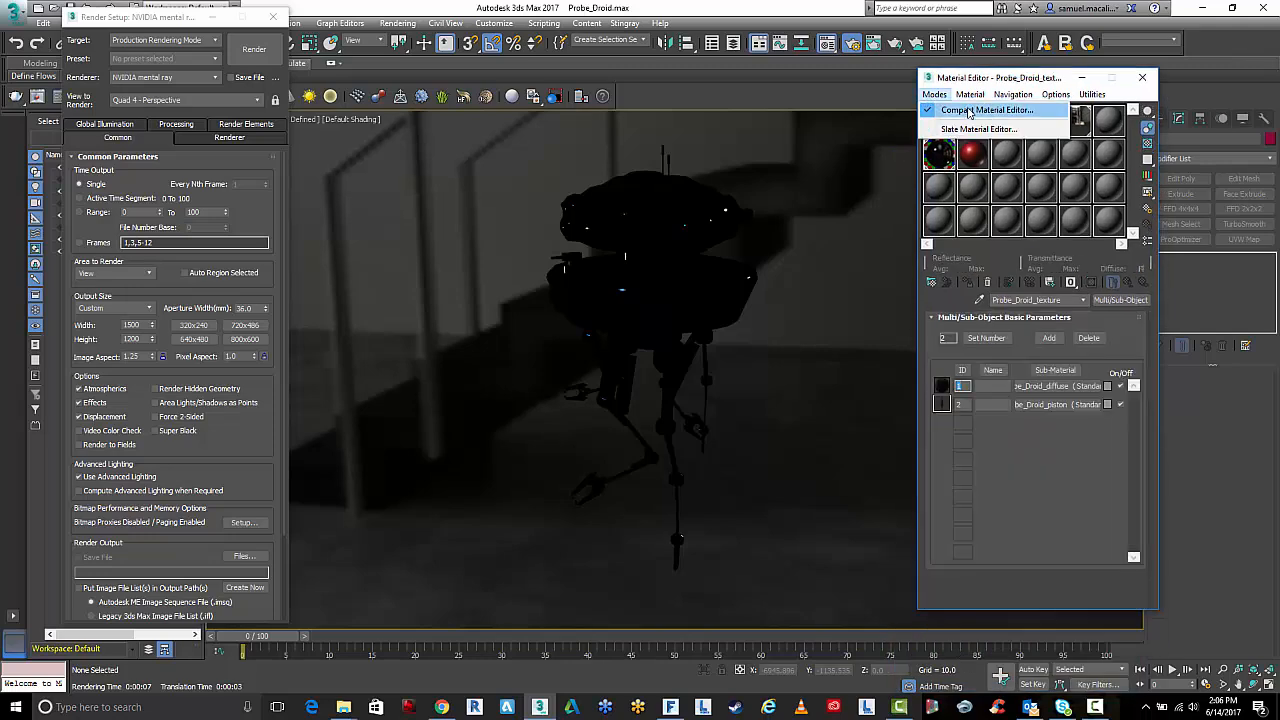
pyautogui.click(980, 128)
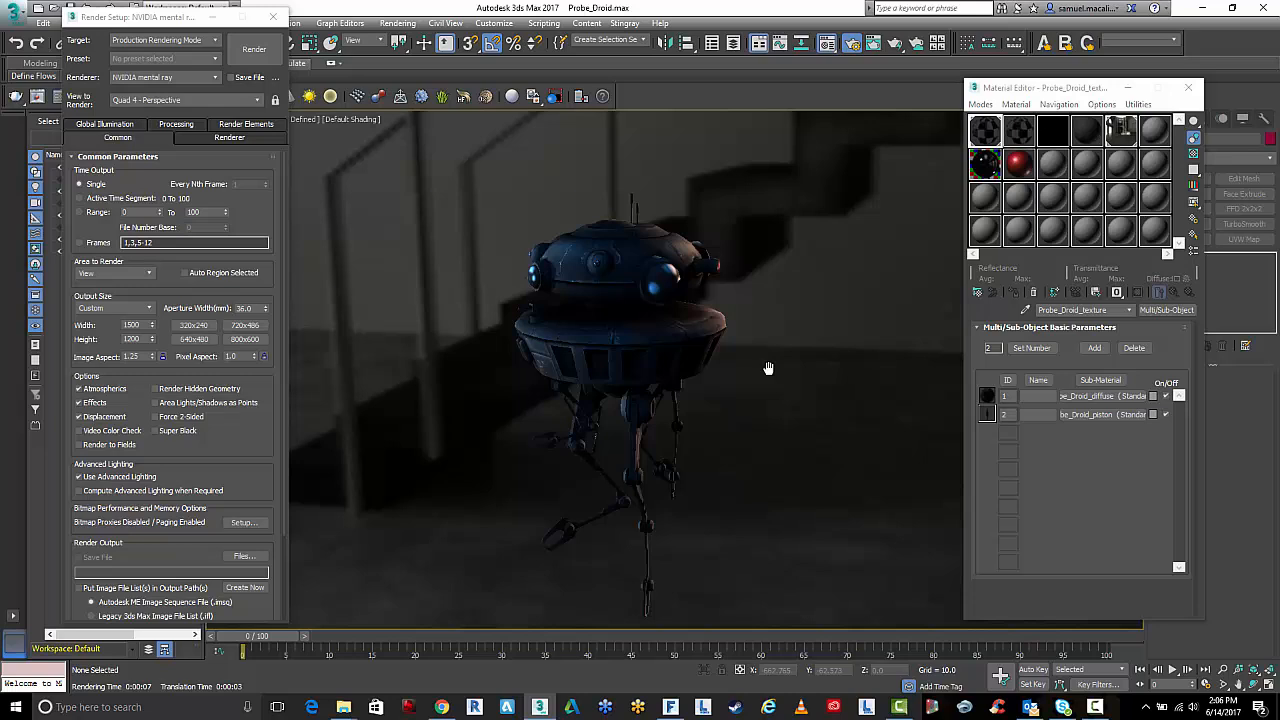
pyautogui.click(1120, 130)
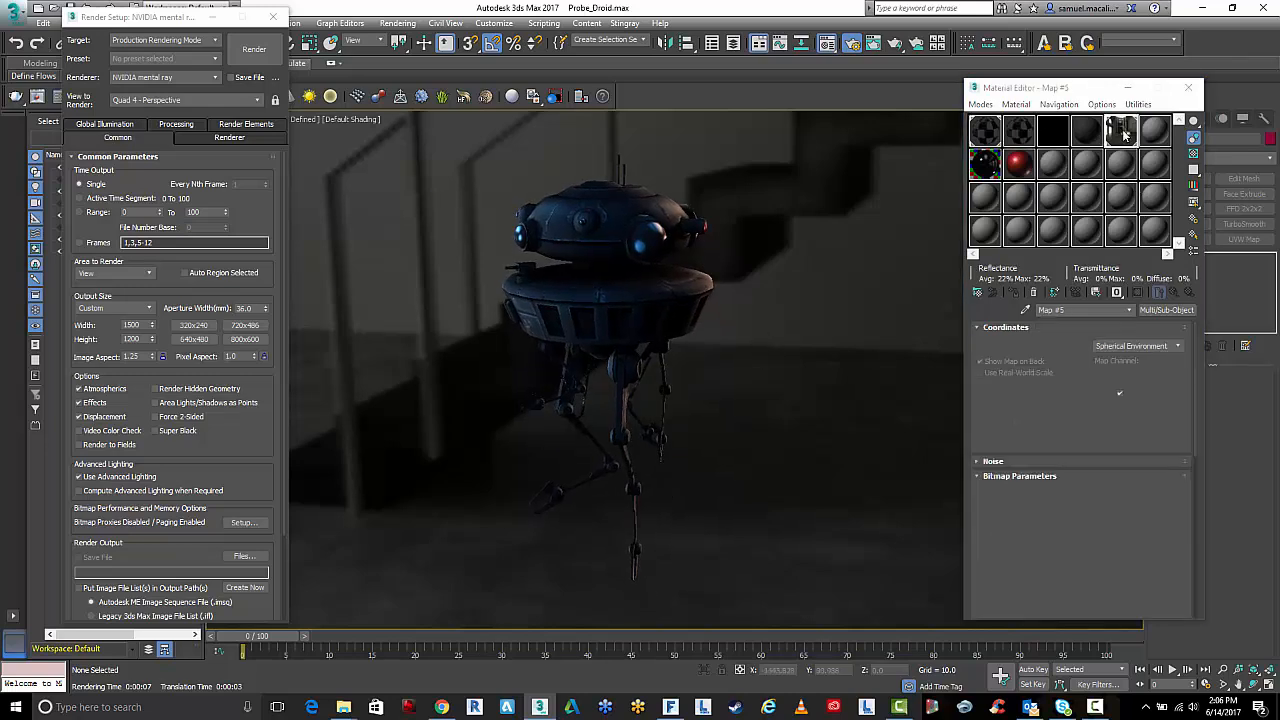
pyautogui.click(1120, 130)
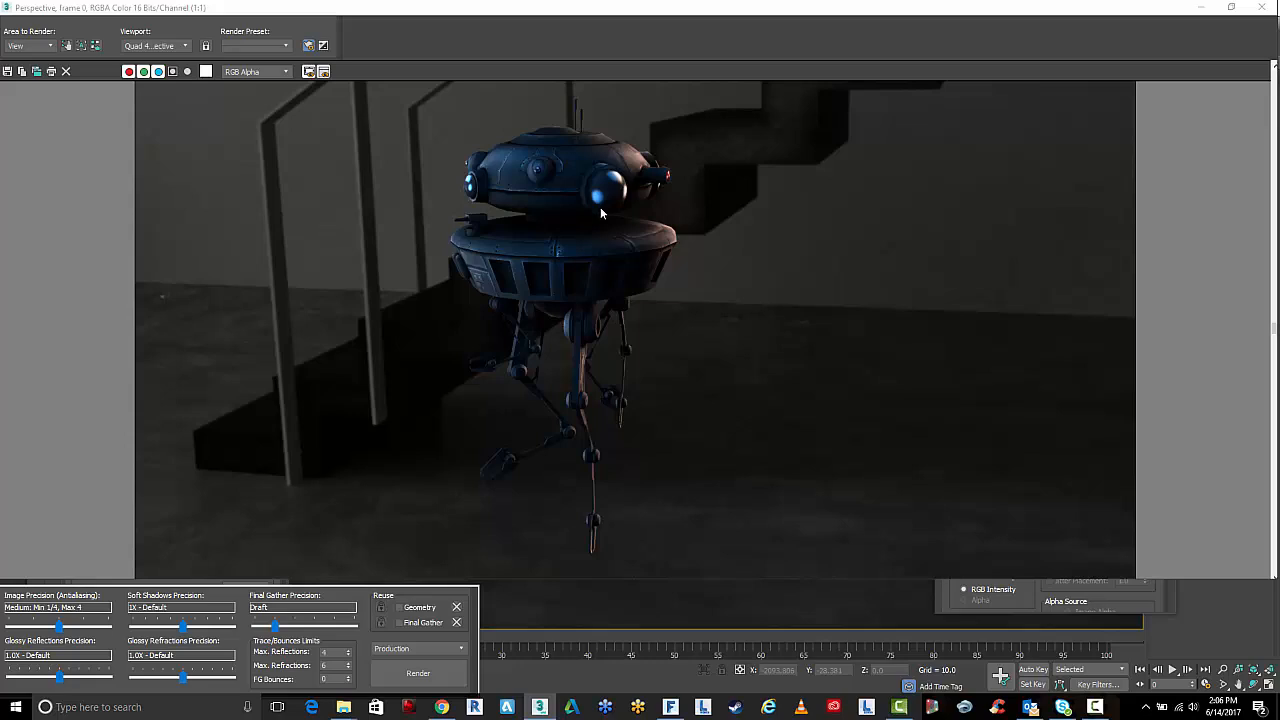
pyautogui.moveTo(591, 208)
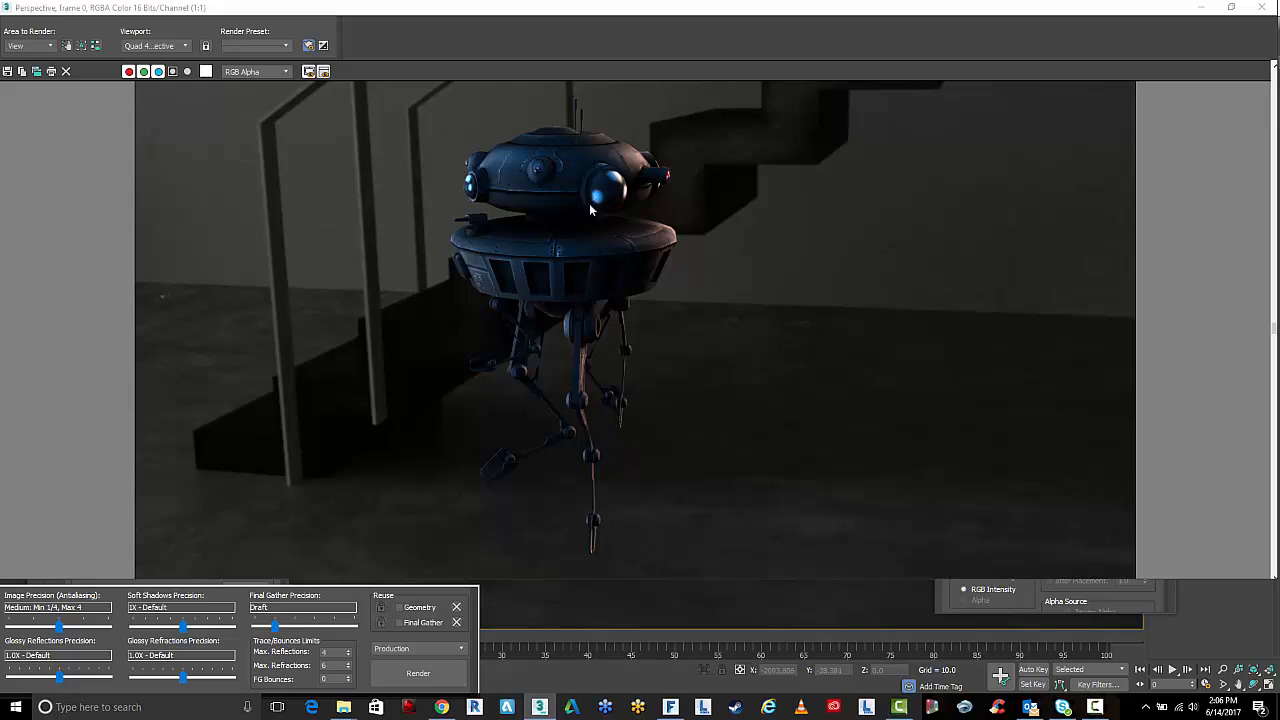
pyautogui.moveTo(483, 220)
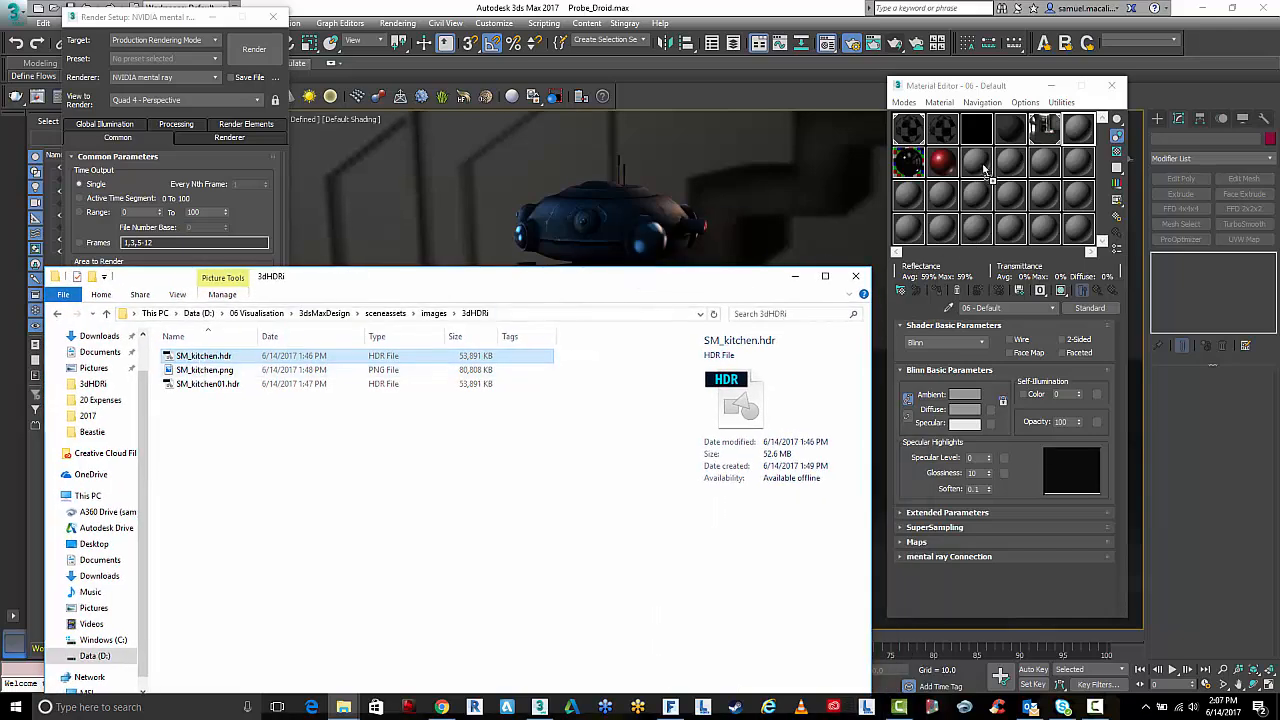
# Drop SM_kitchen.hdr onto an empty sample slot and close the 3dHDRi folder.
pyautogui.click(942, 160)
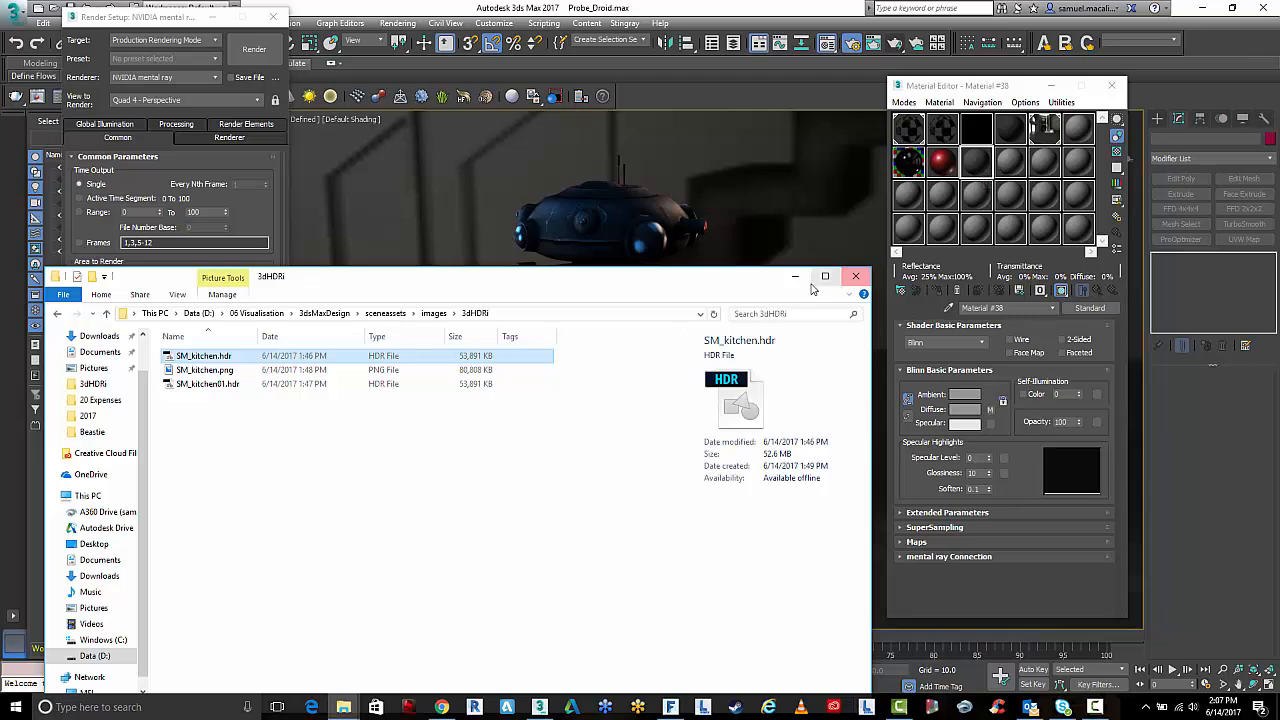
pyautogui.click(855, 276)
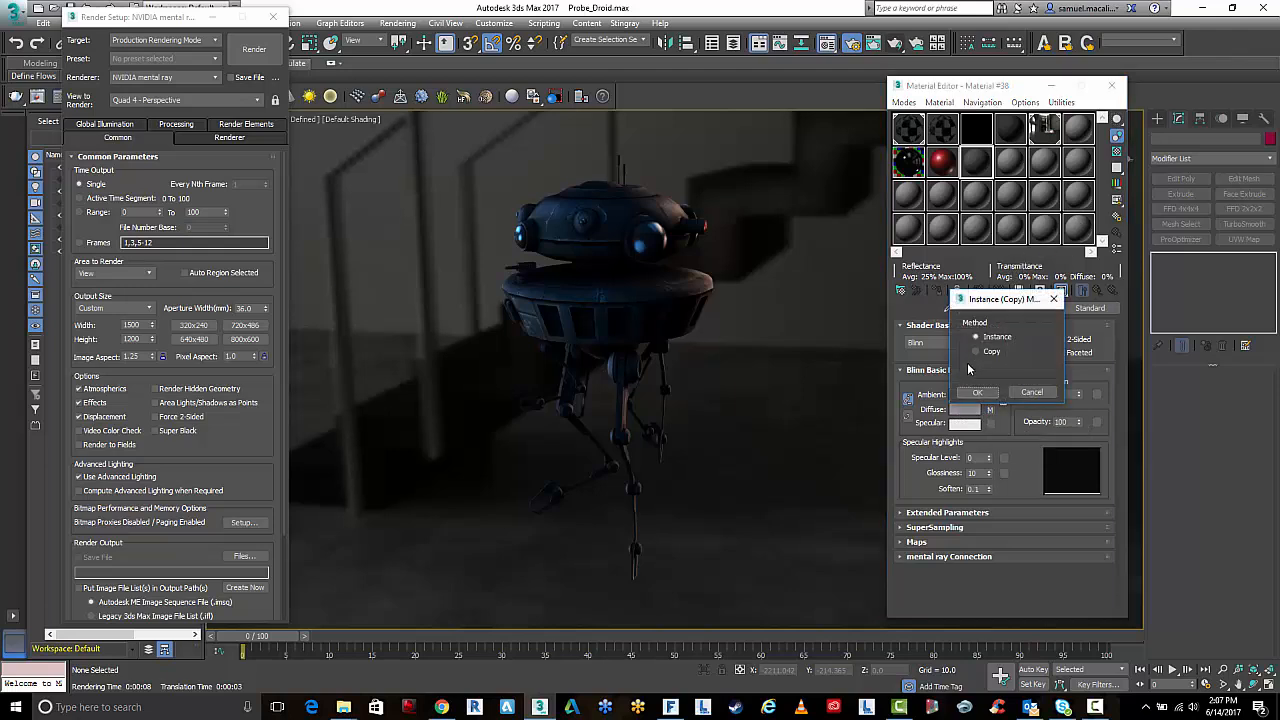
# Instance the SM_kitchen bitmap, set Environ mapping to Spherical Environment, and close the preview.
pyautogui.click(977, 392)
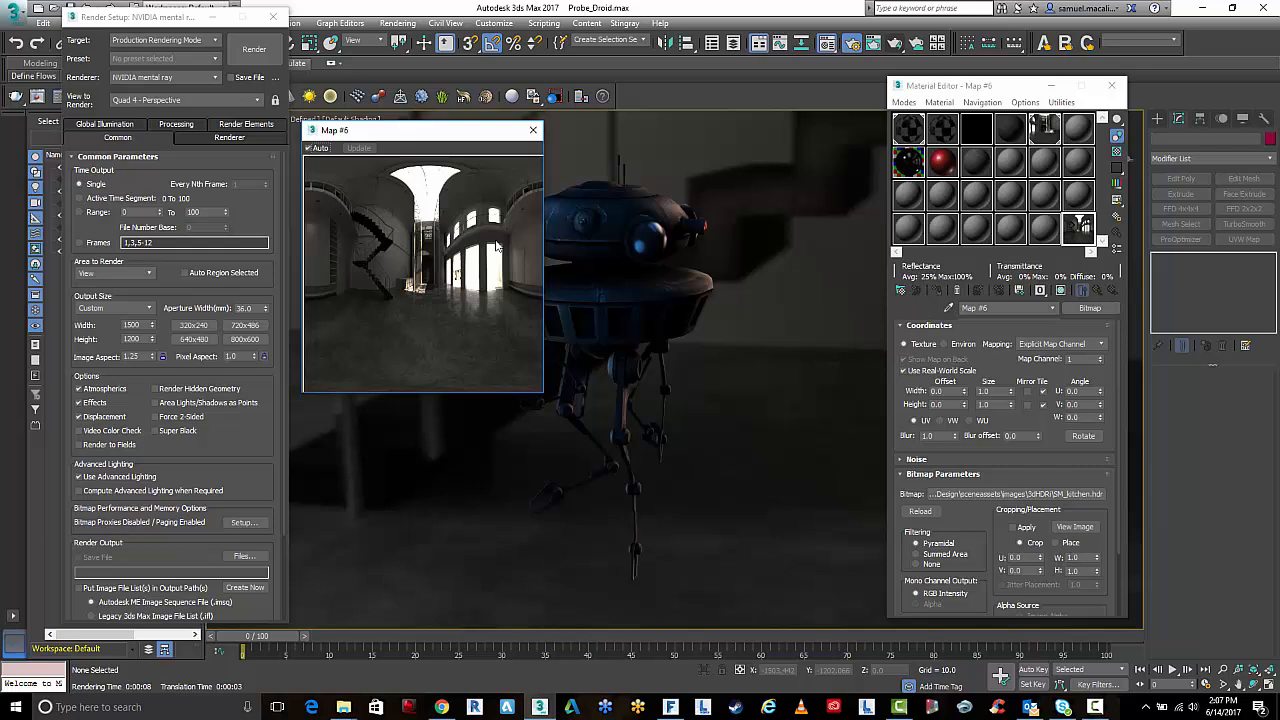
pyautogui.moveTo(361, 243)
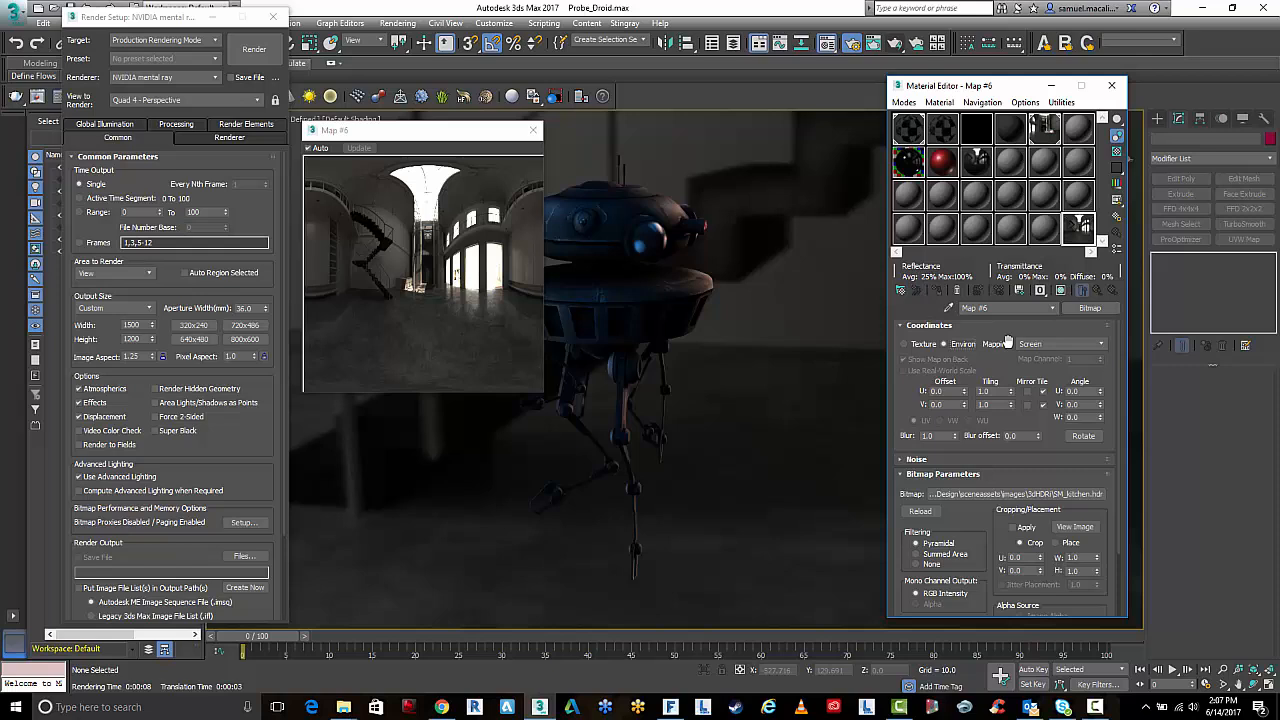
pyautogui.click(1060, 343)
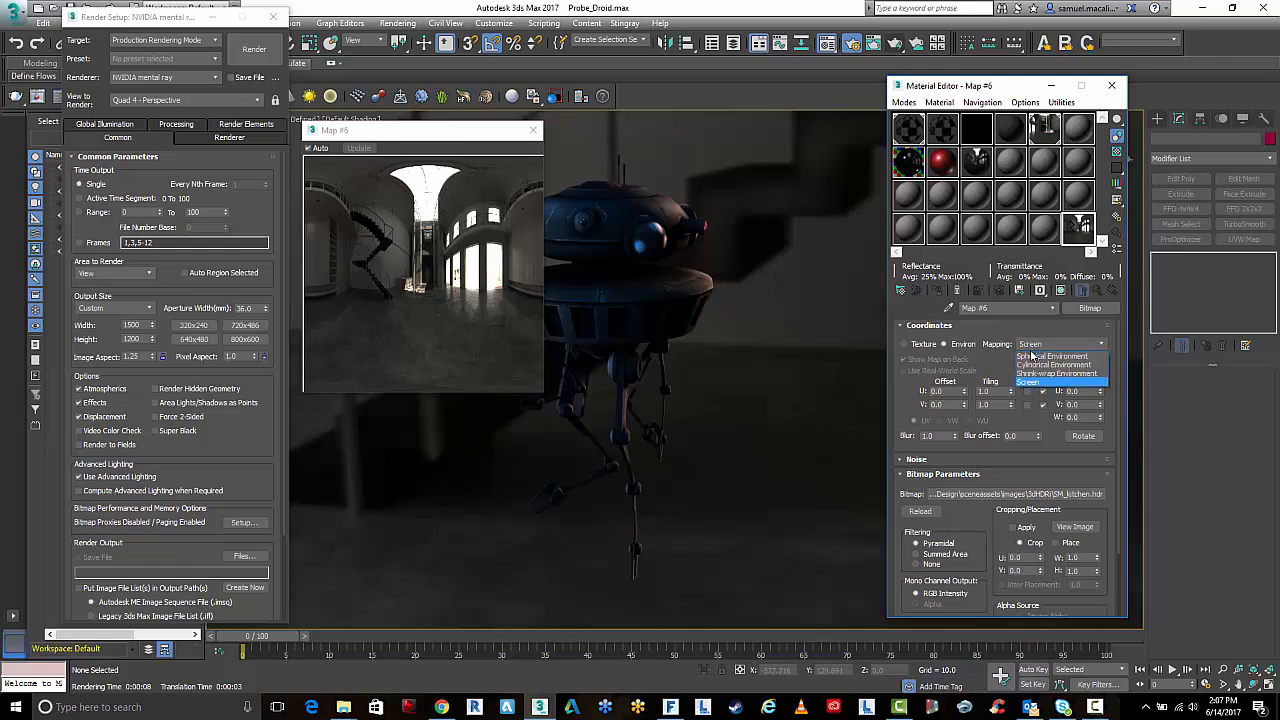
pyautogui.click(1058, 355)
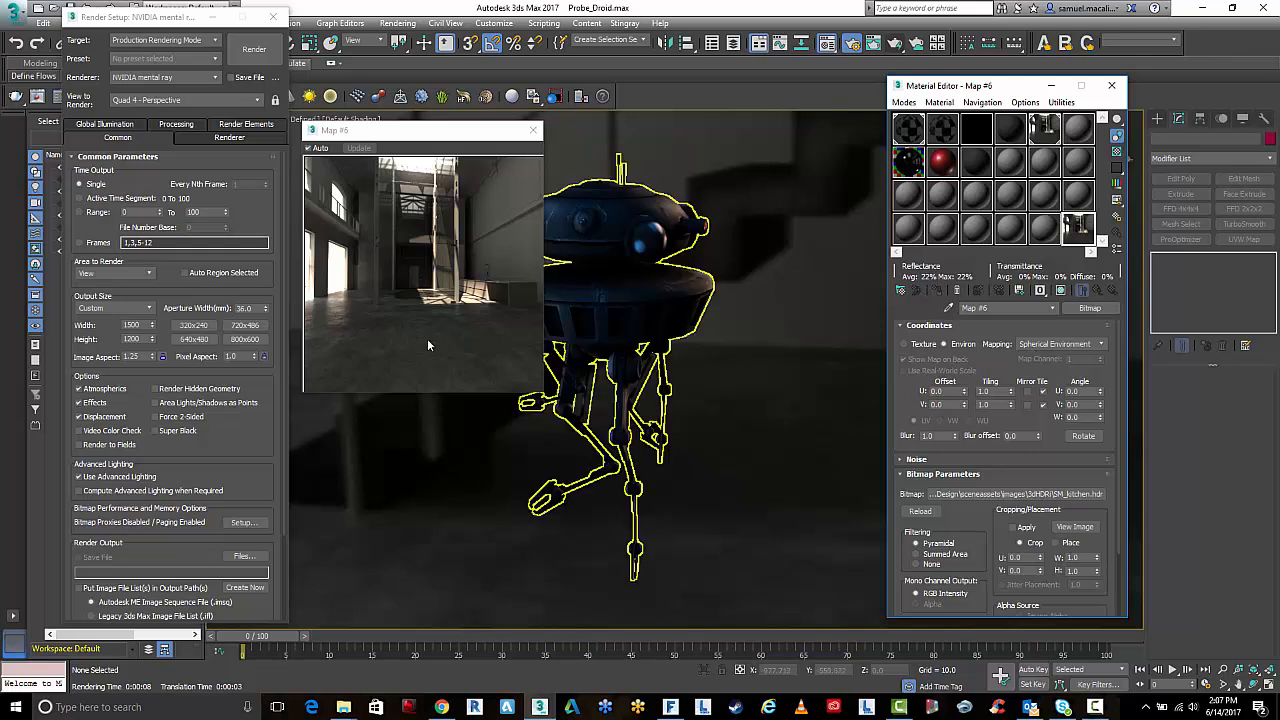
pyautogui.moveTo(450, 275)
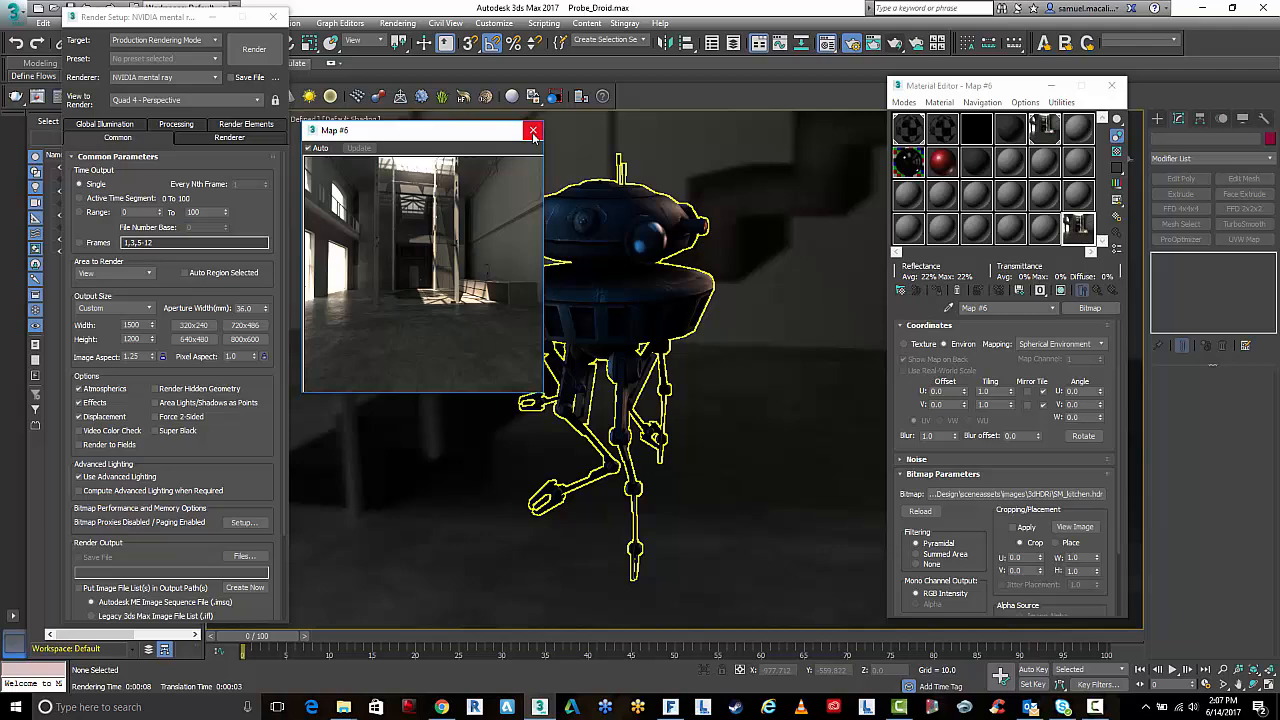
pyautogui.click(532, 131)
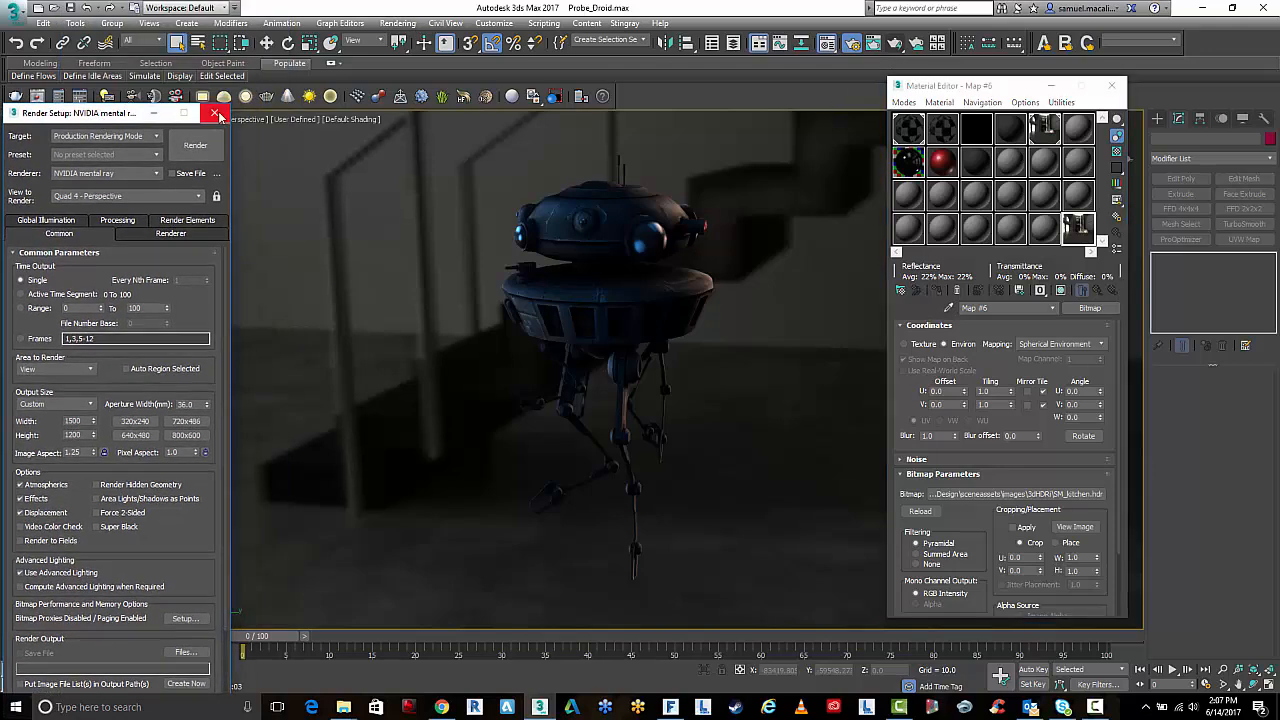
# Instance Map #6 onto the Environment Map slot in Rendering > Environment.
pyautogui.click(214, 112)
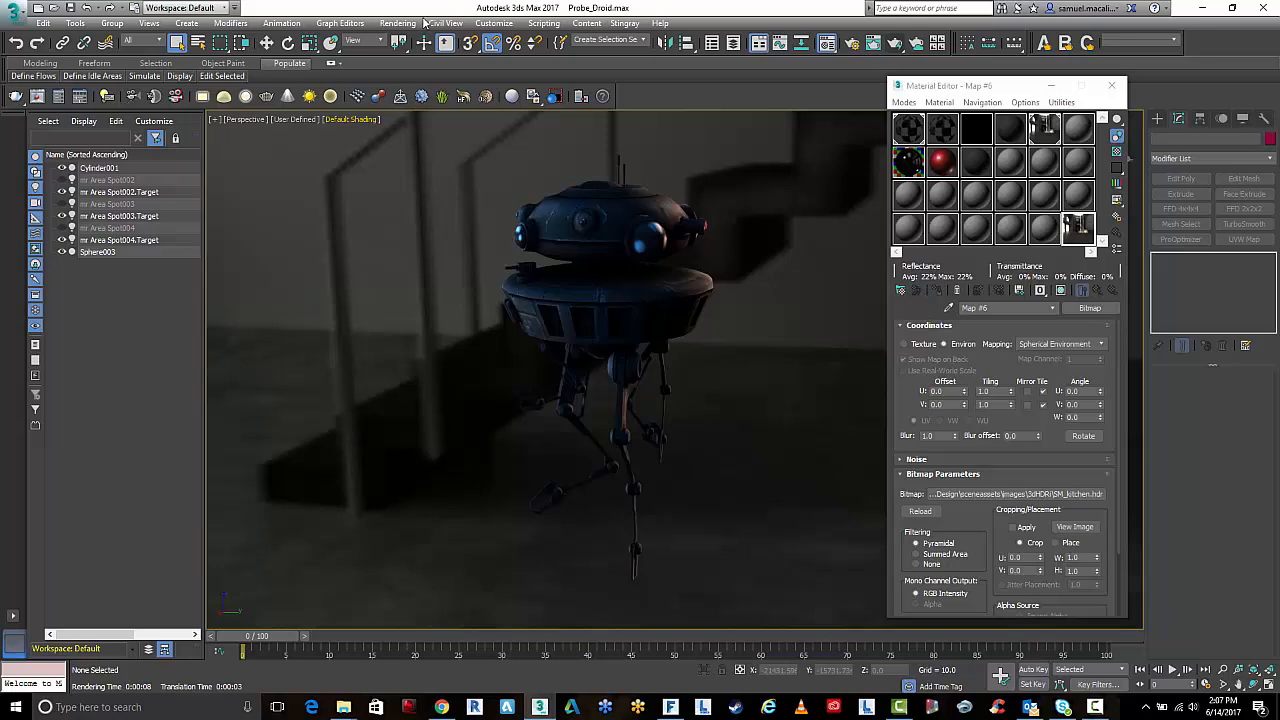
pyautogui.click(398, 23)
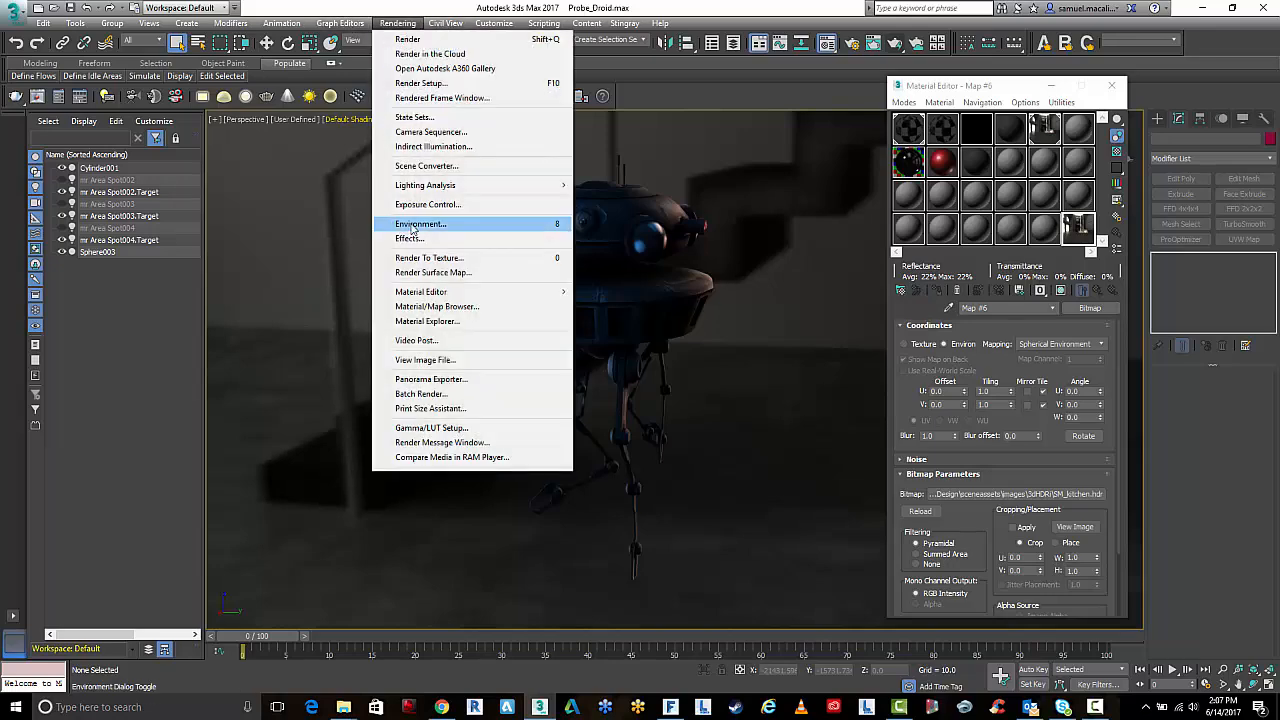
pyautogui.click(422, 223)
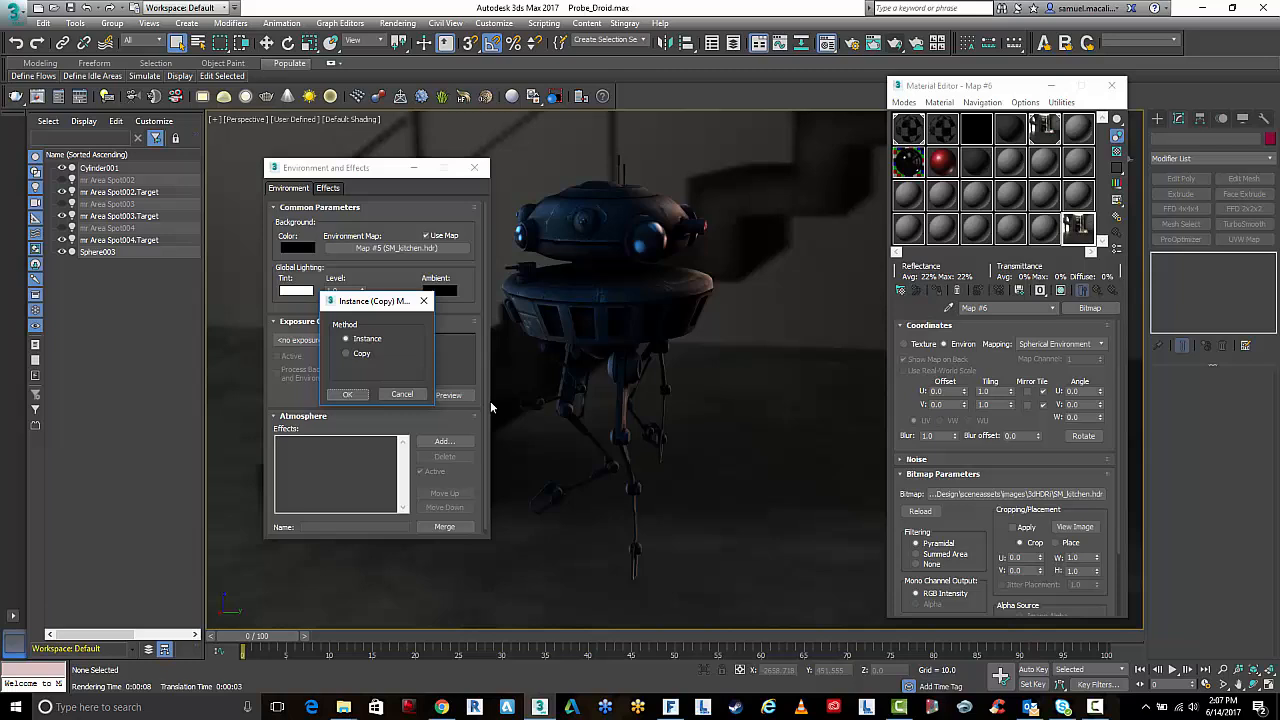
pyautogui.click(347, 394)
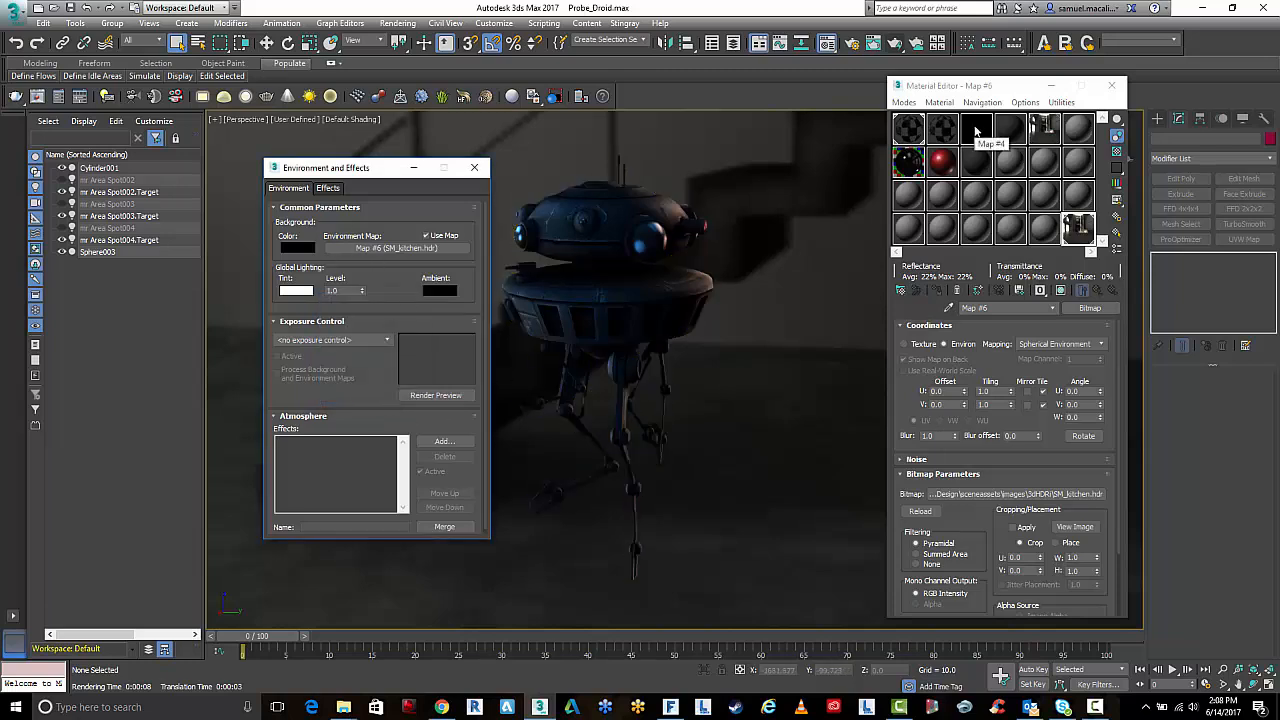
pyautogui.click(976, 128)
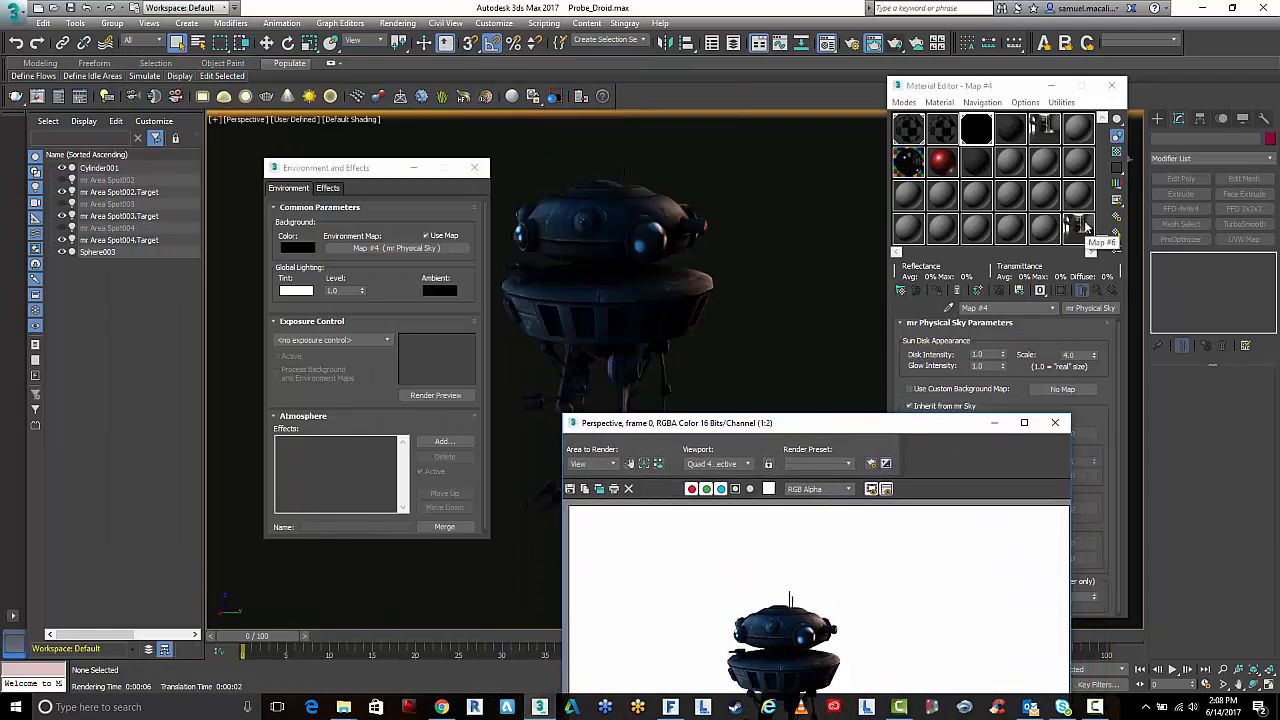
# Reselect the kitchen HDR map sample to restore it as the environment map.
pyautogui.click(1077, 225)
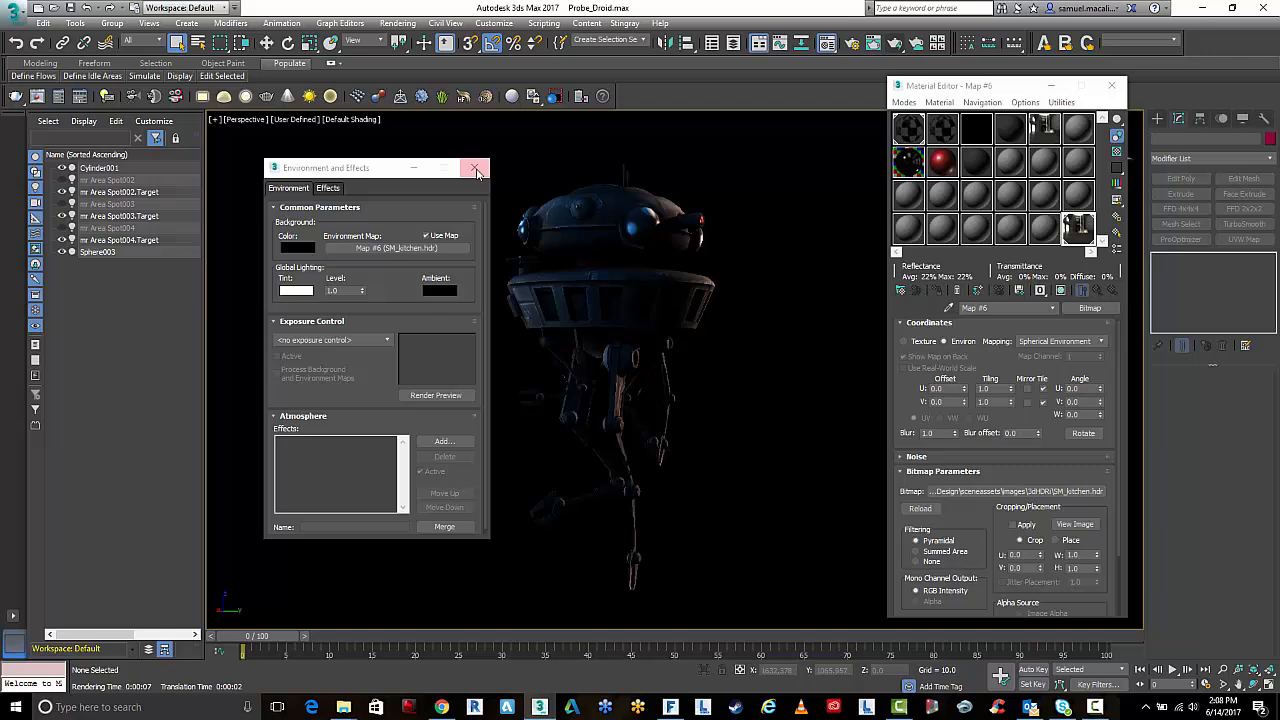
# Close Environment and Effects and apply the Perspective viewport background settings.
pyautogui.click(475, 167)
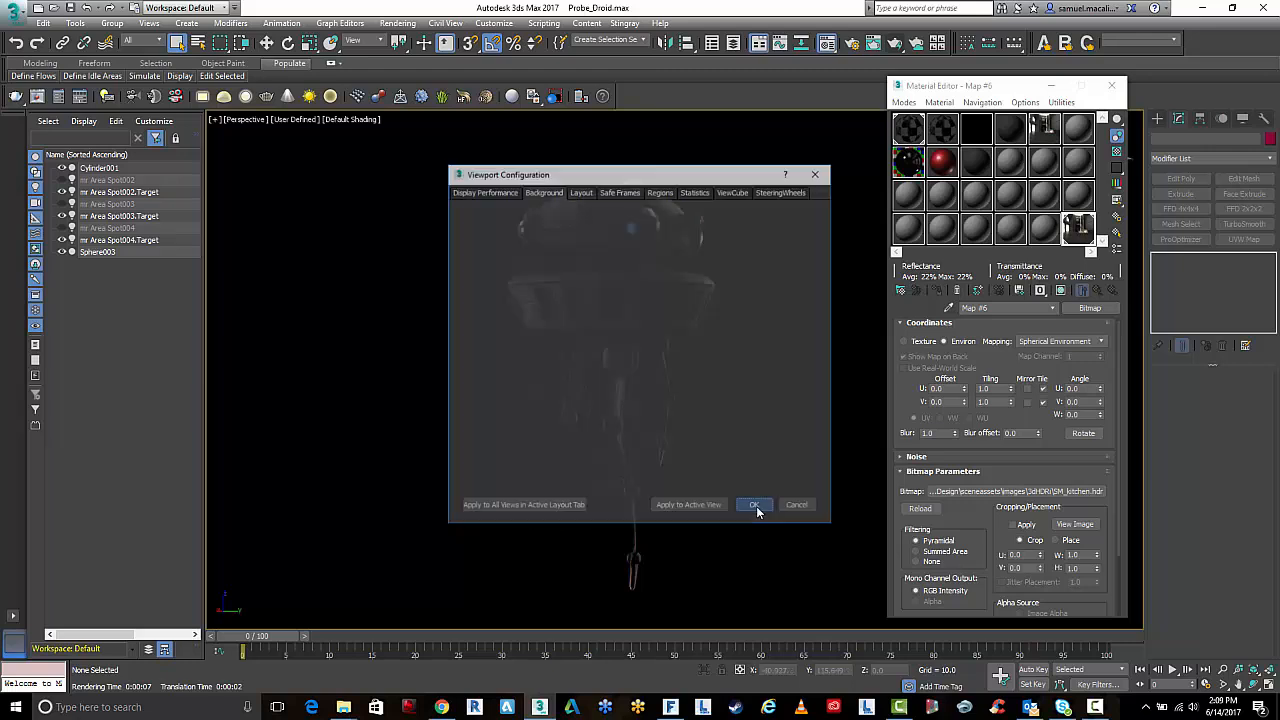
pyautogui.click(754, 504)
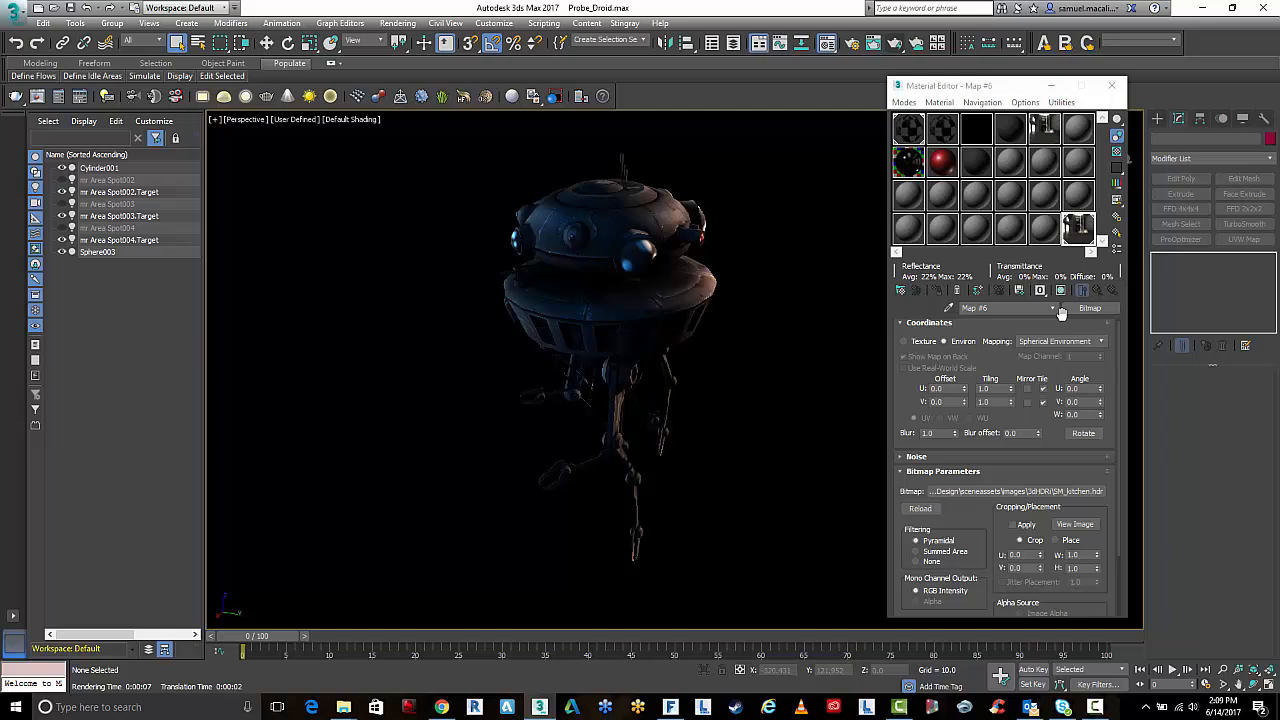
pyautogui.click(1043, 128)
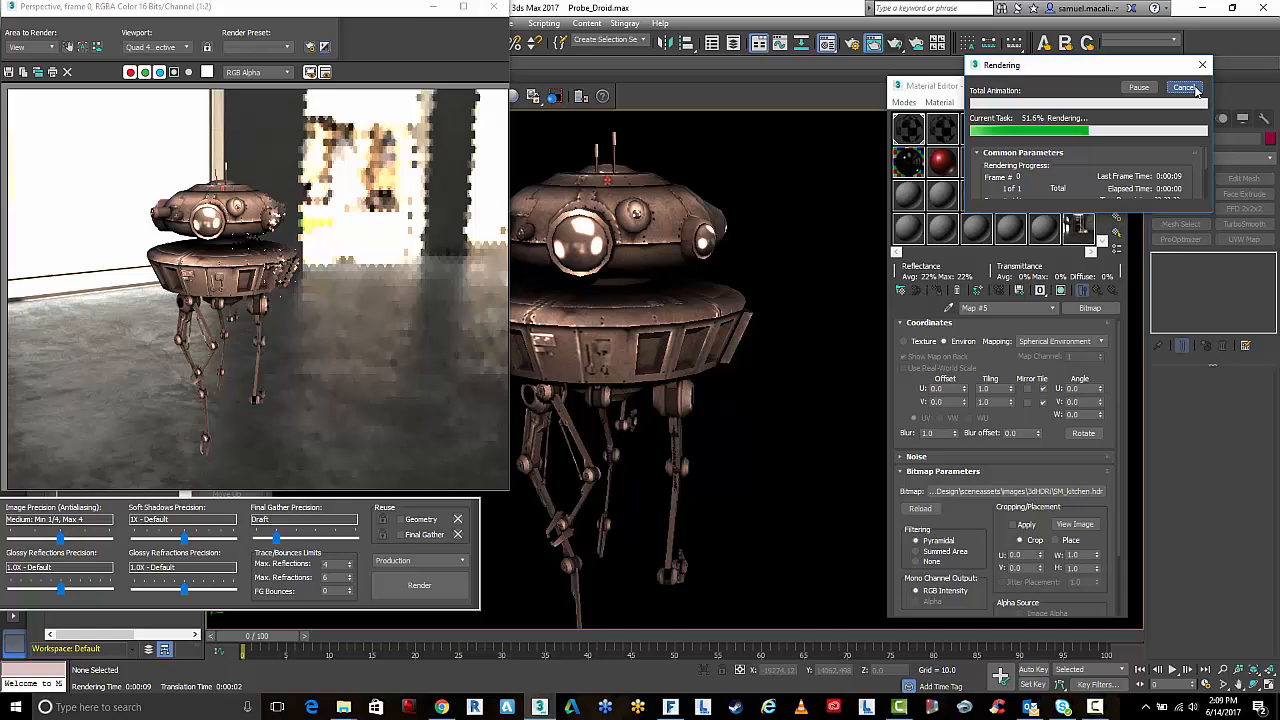
# Cancel the running render and restart the droid render against the kitchen HDRI.
pyautogui.click(1185, 86)
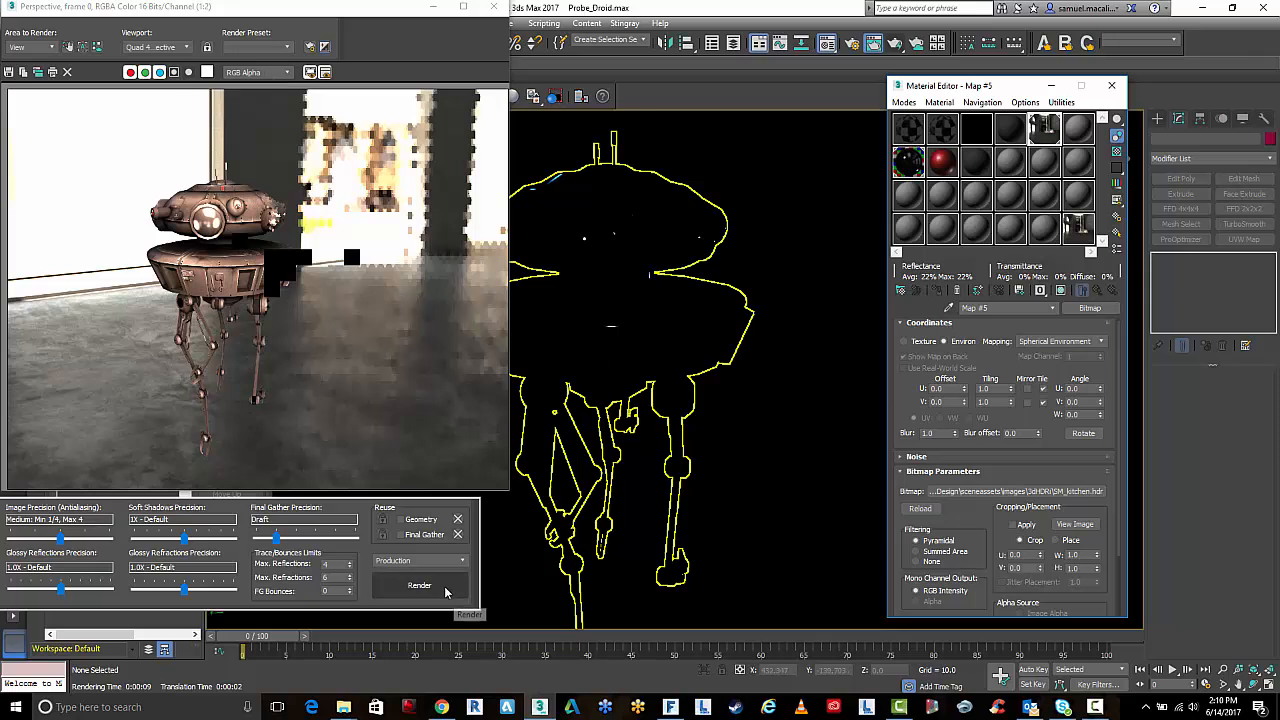
pyautogui.click(419, 585)
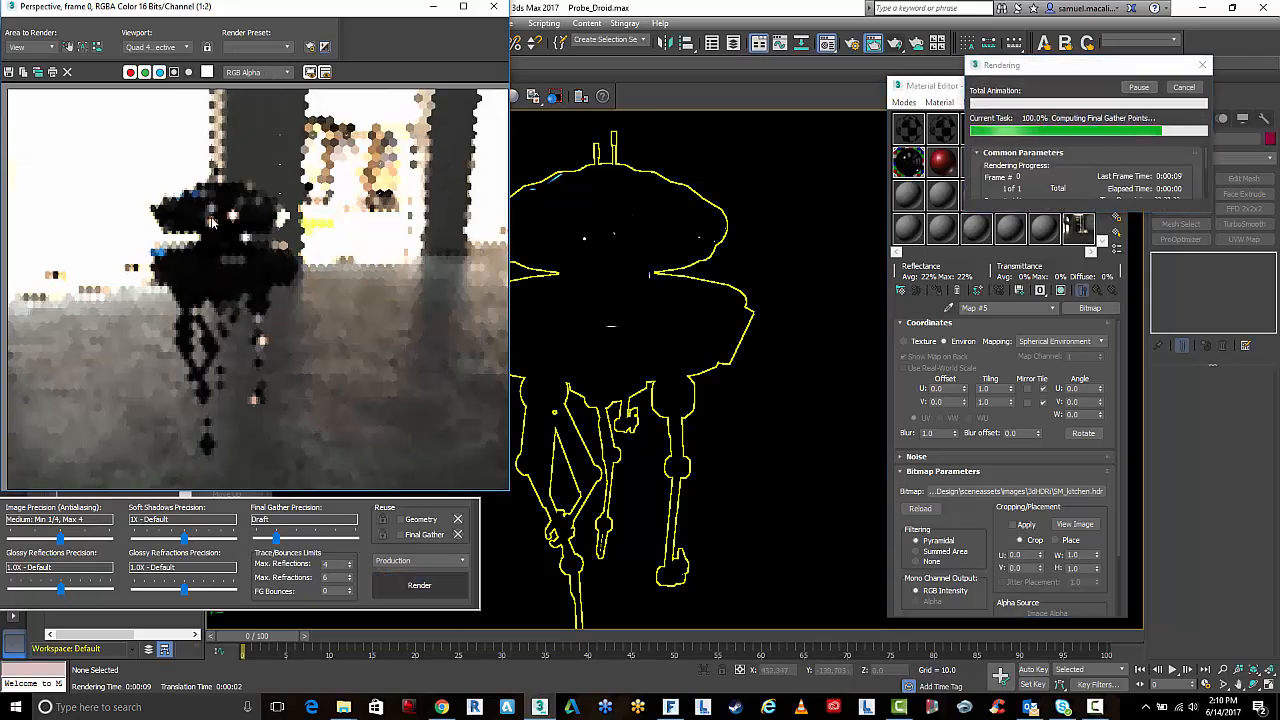